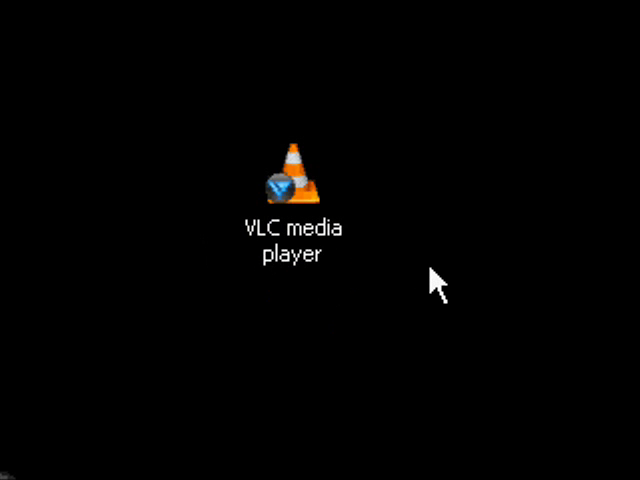
- Start VLC media player from its desktop icon so the main window appears
{"action": "left_click_drag", "start_coordinate": [292, 176], "coordinate": [170, 100]}
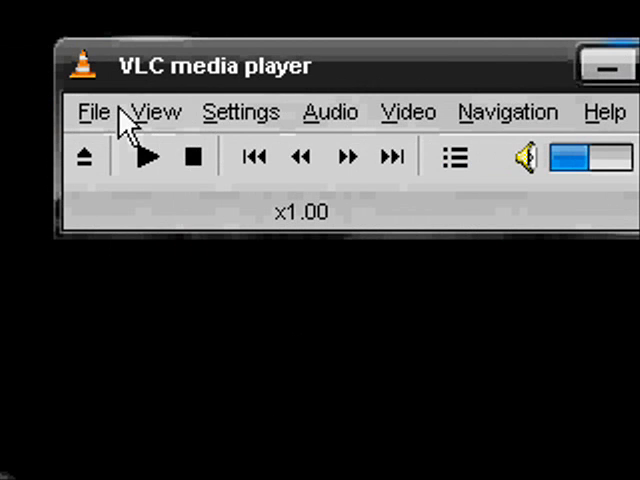
- Choose a disc as the media source: DVD in drive D: with Stream/Save enabled
{"action": "left_click", "coordinate": [92, 112]}
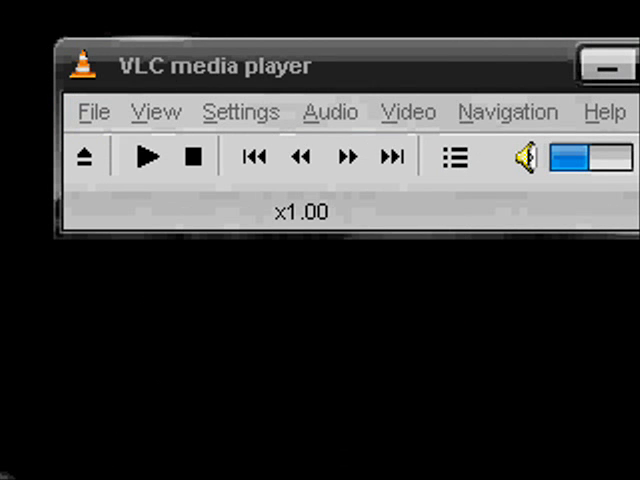
{"action": "left_click", "coordinate": [180, 30]}
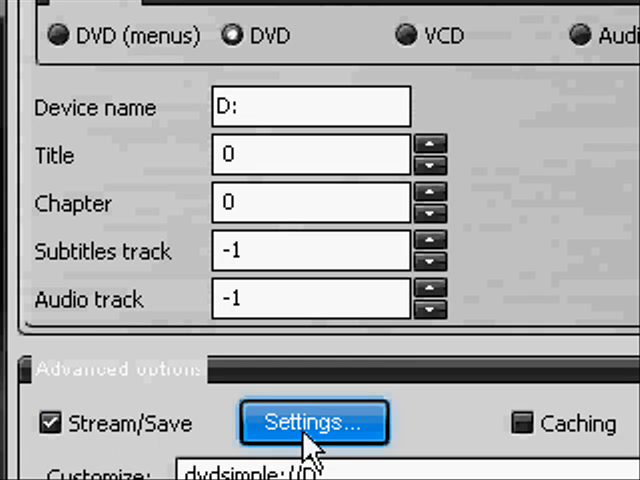
- Enable file output in the stream settings with the filename 'dvdrip'
{"action": "left_click", "coordinate": [312, 422]}
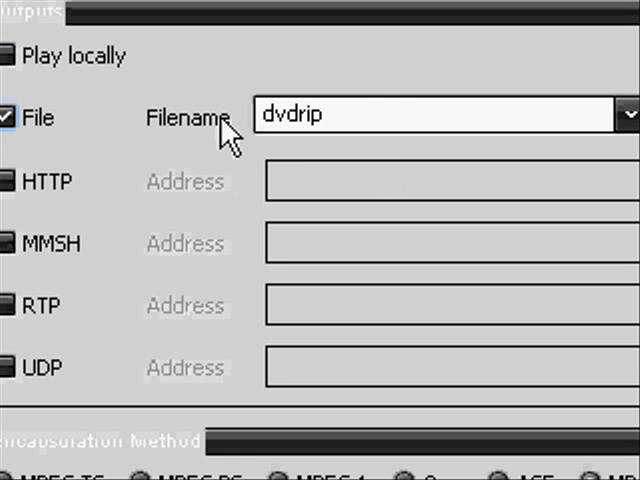
{"action": "left_click", "coordinate": [340, 114]}
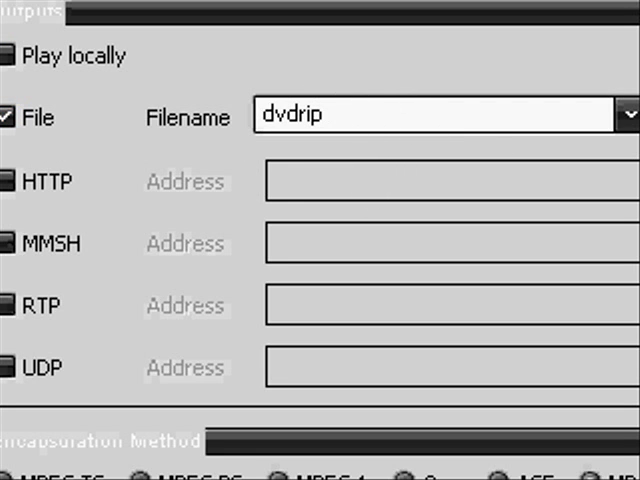
- Use MP4 encapsulation with DIV1 video at 1024 kb/s and mp3 audio at 192 kb/s
{"action": "scroll", "scroll_direction": "down", "scroll_amount": 3}
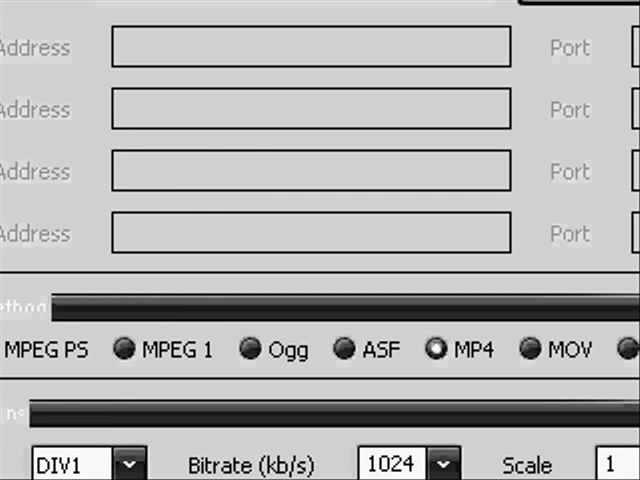
{"action": "left_click", "coordinate": [548, 388]}
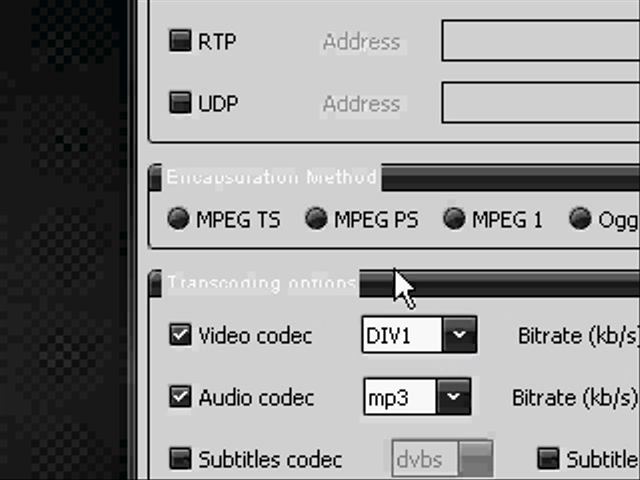
{"action": "left_click", "coordinate": [460, 336]}
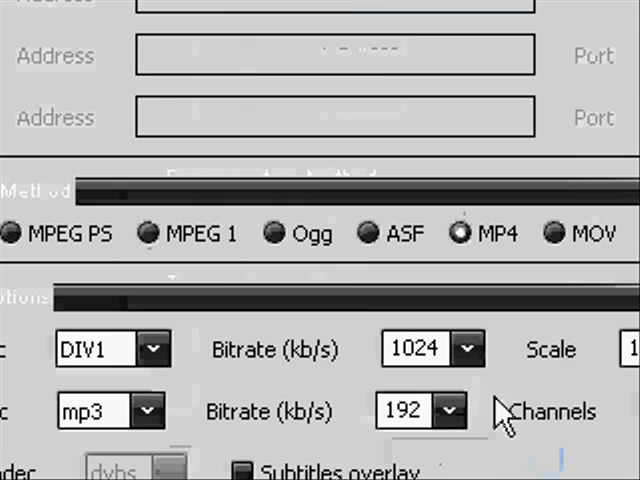
{"action": "left_click", "coordinate": [462, 348]}
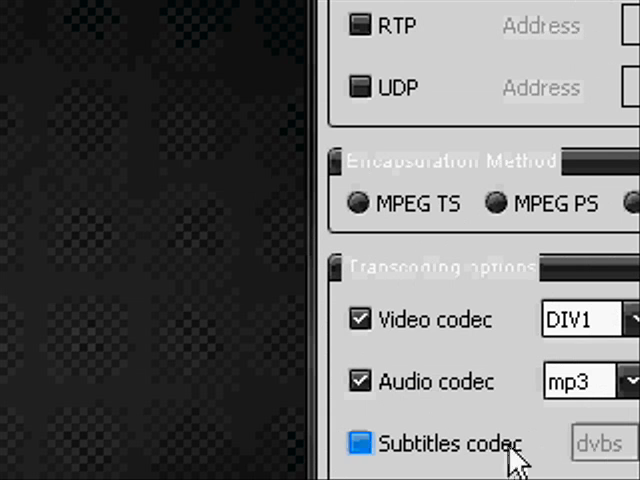
- Confirm the stream output settings, returning to the disc options
{"action": "left_click", "coordinate": [360, 444]}
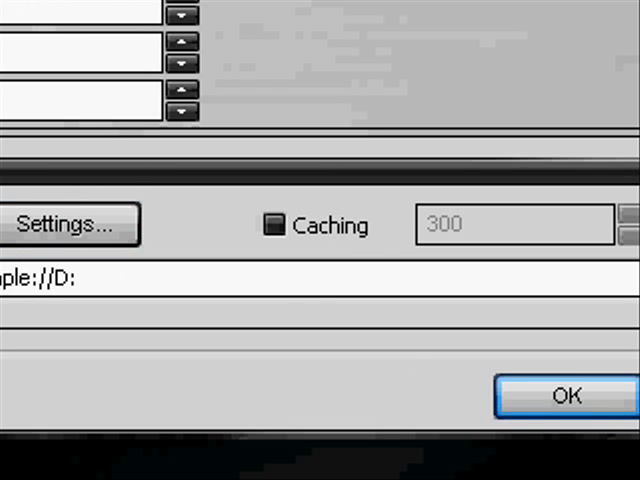
- Begin streaming dvdsimple://D: to the dvdrip file
{"action": "left_click", "coordinate": [564, 394]}
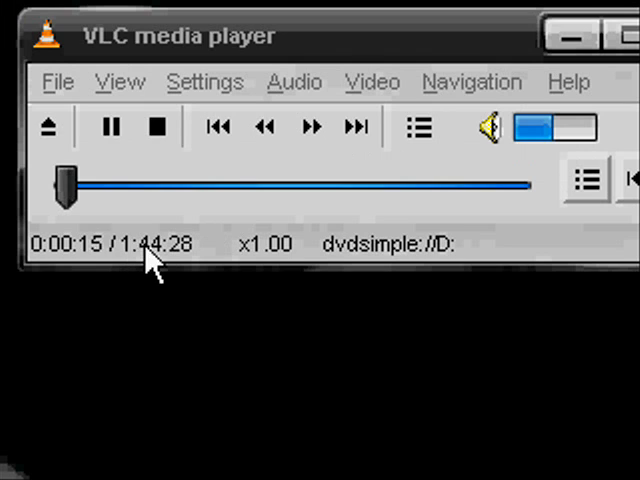
{"action": "mouse_move", "coordinate": [220, 296]}
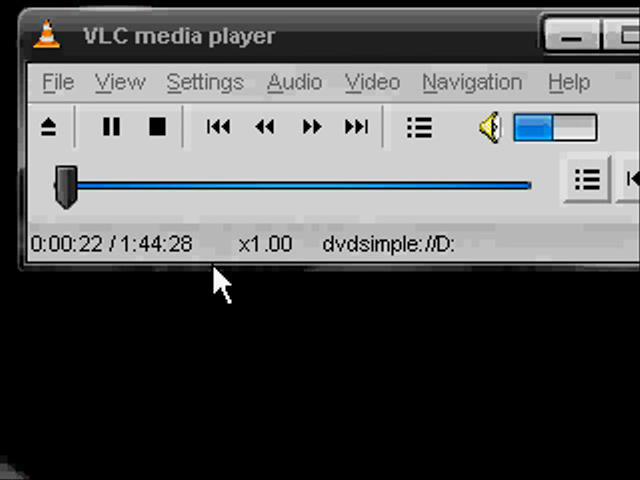